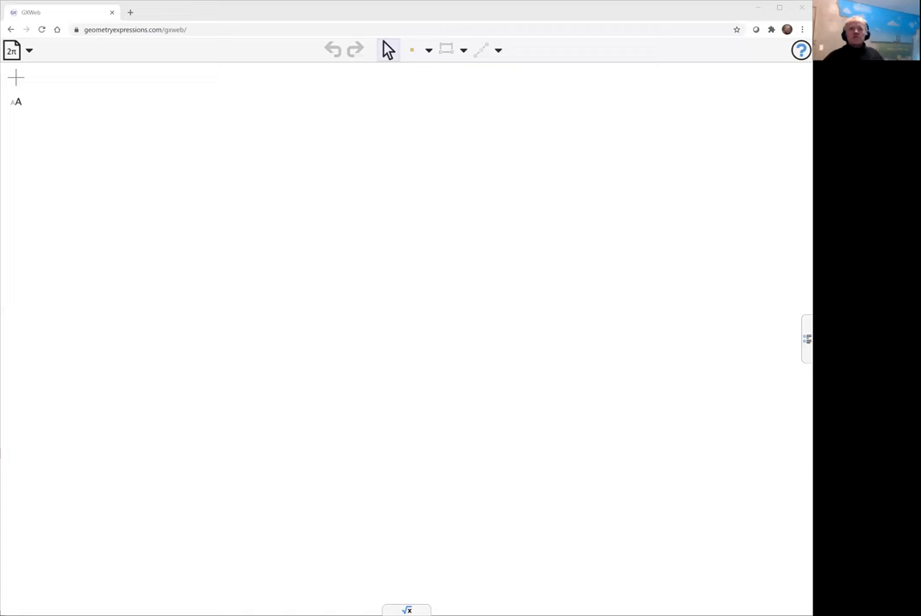
mouse_move(568, 424)
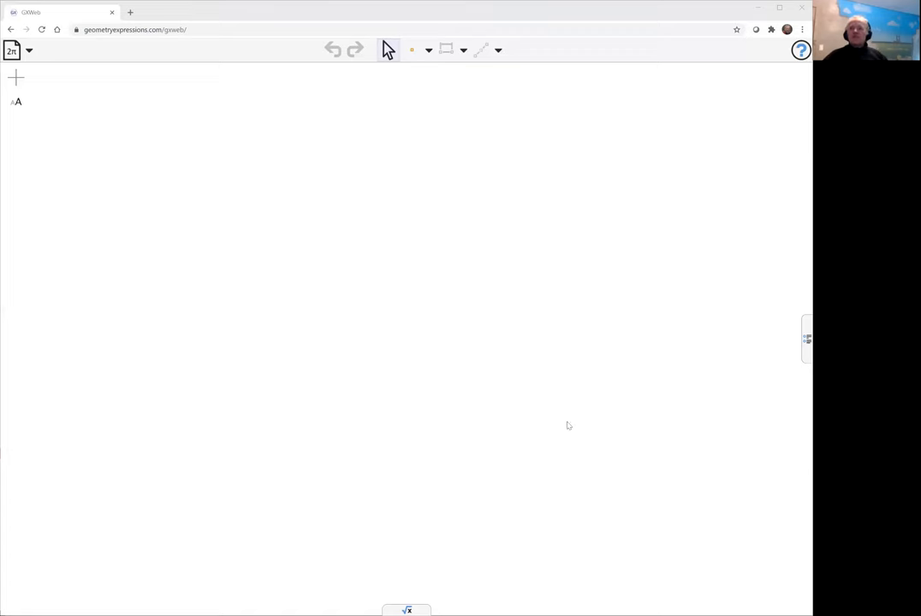
mouse_move(417, 139)
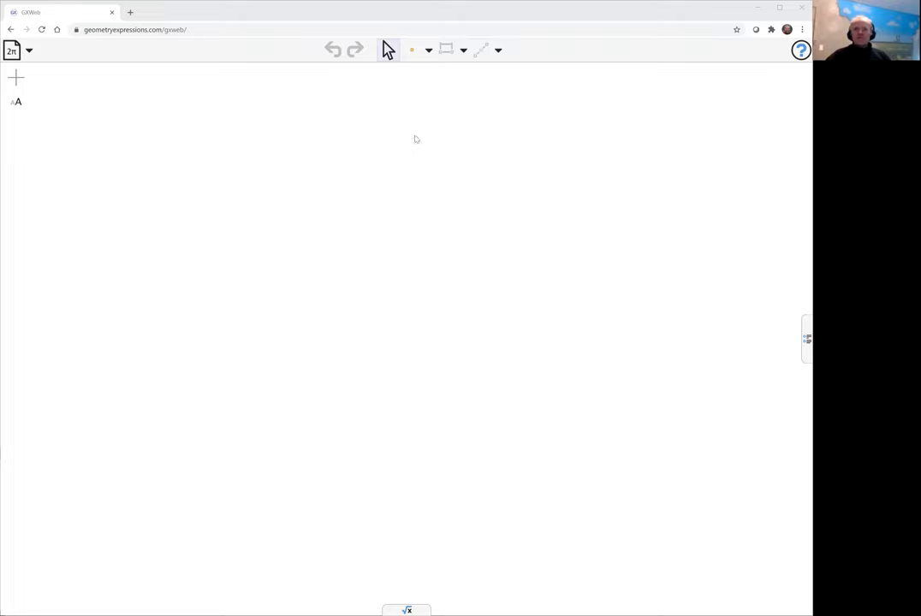
- Show the coordinate axes on the empty drawing
click(428, 50)
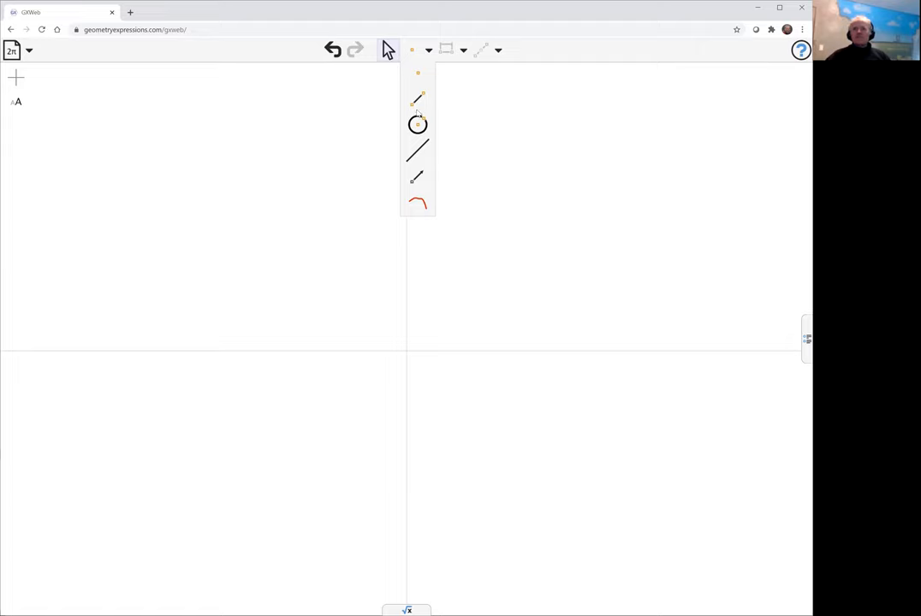
- Draw polyline A-B-C-D with A and D on the x-axis; constrain A's distance from the y-axis to a
click(418, 98)
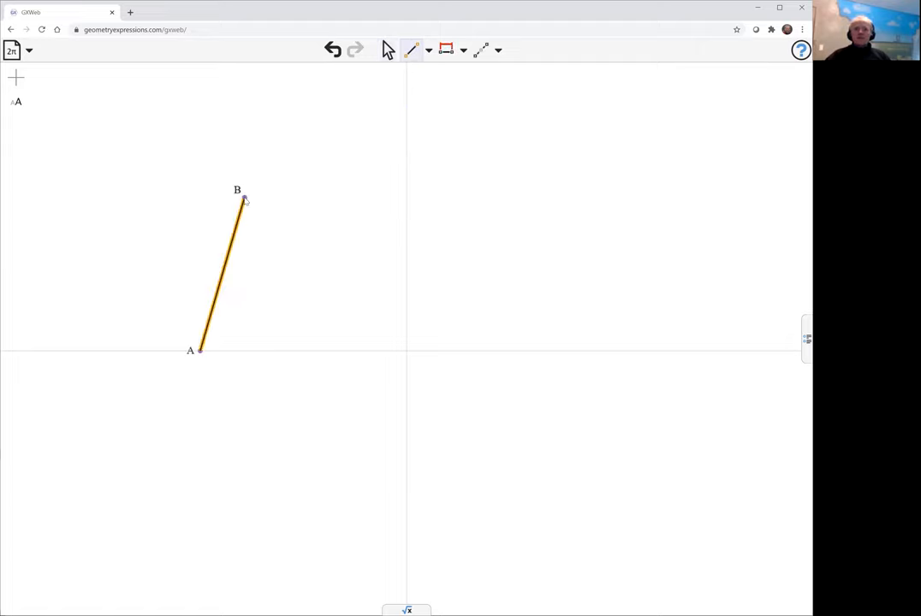
drag(243, 198, 531, 497)
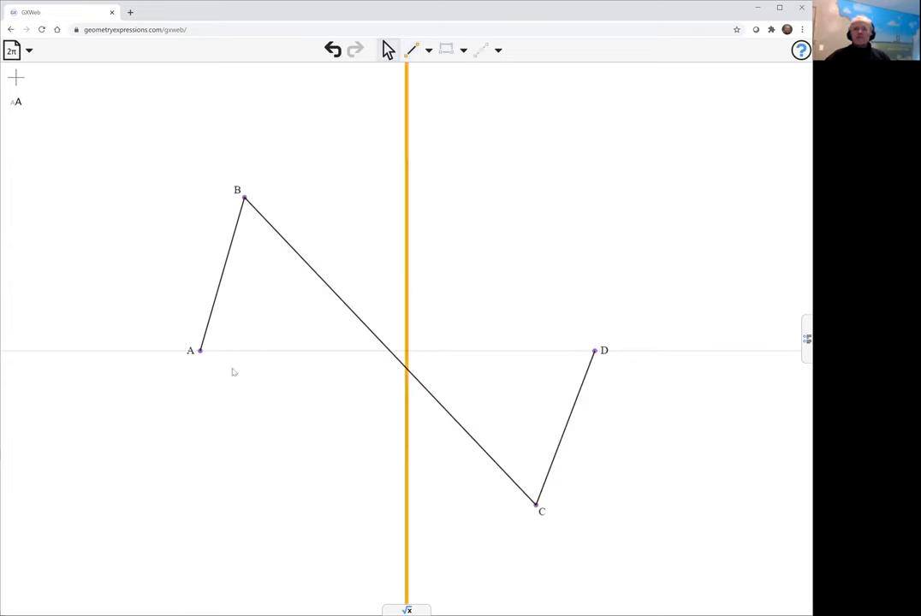
click(201, 351)
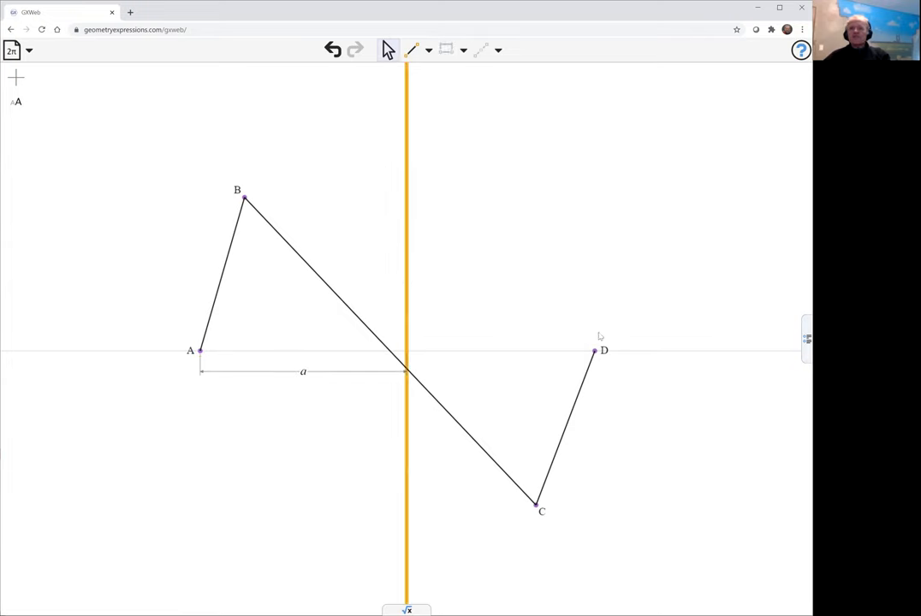
- Constrain AB, CD and D's y-axis offset to a, and bar BC to length 2·a
click(594, 350)
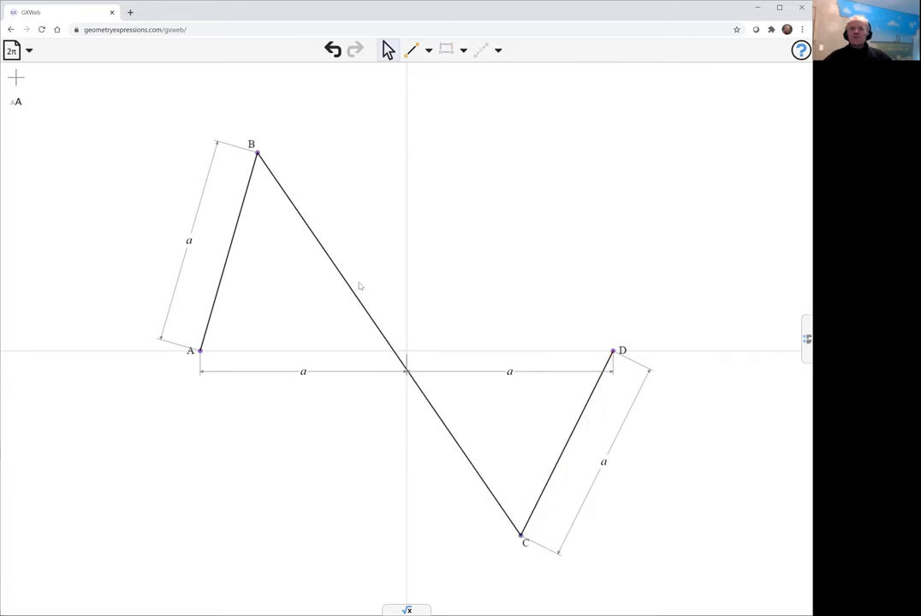
click(360, 284)
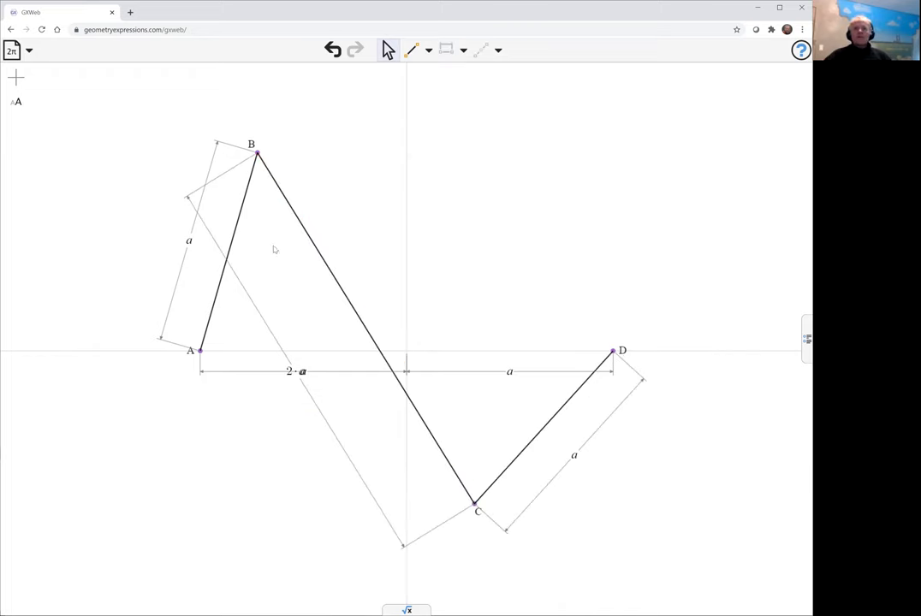
- Constrain angle θ at A, flex the linkage via B, and add intersection E of BC with the x-axis
click(225, 257)
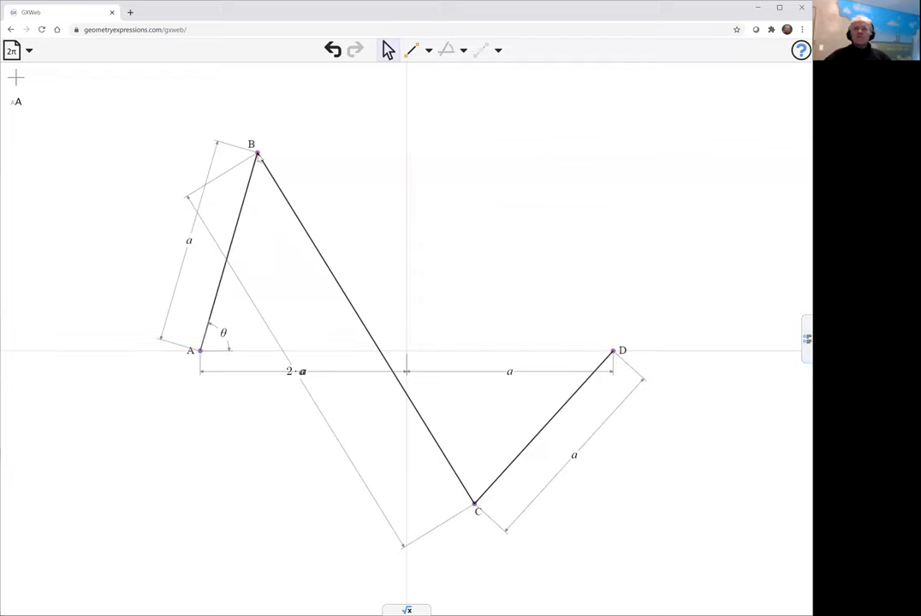
drag(257, 154, 86, 179)
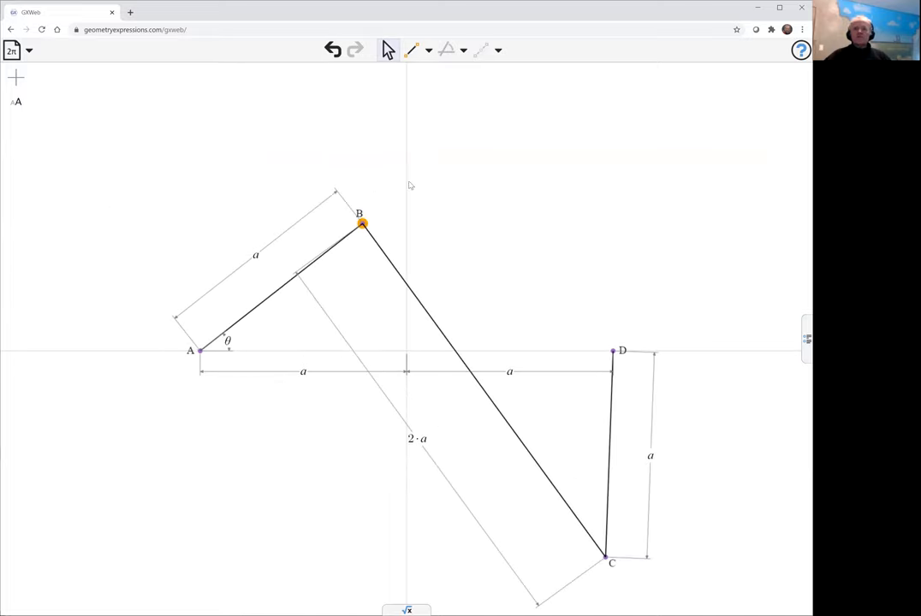
drag(359, 226, 322, 190)
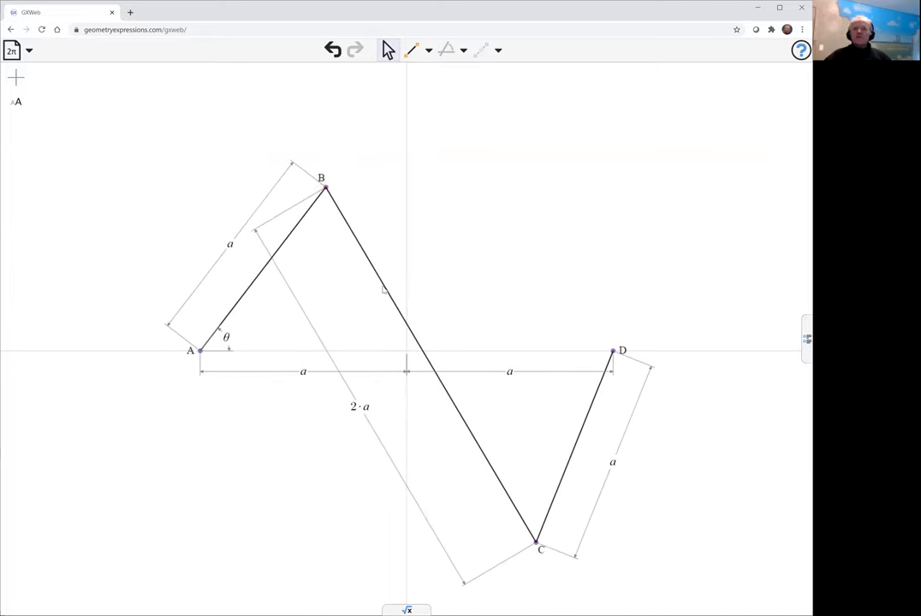
click(428, 368)
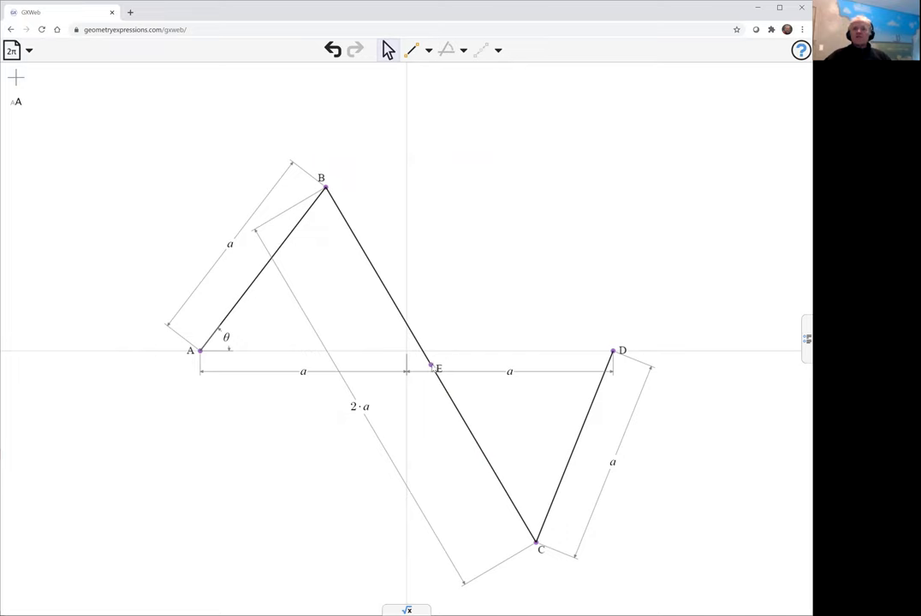
- Construct the locus of E as θ varies, a looping curve through A, E and D
click(432, 366)
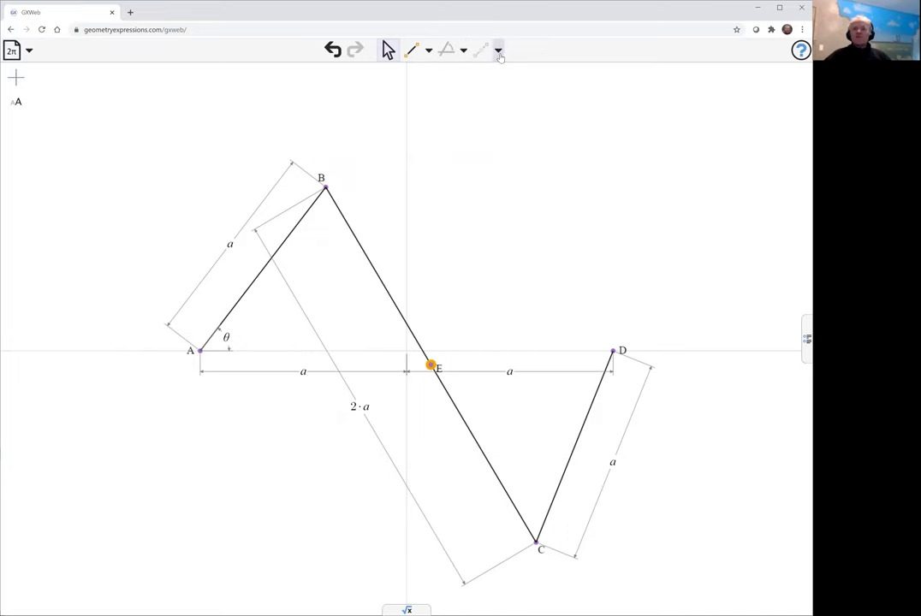
click(499, 50)
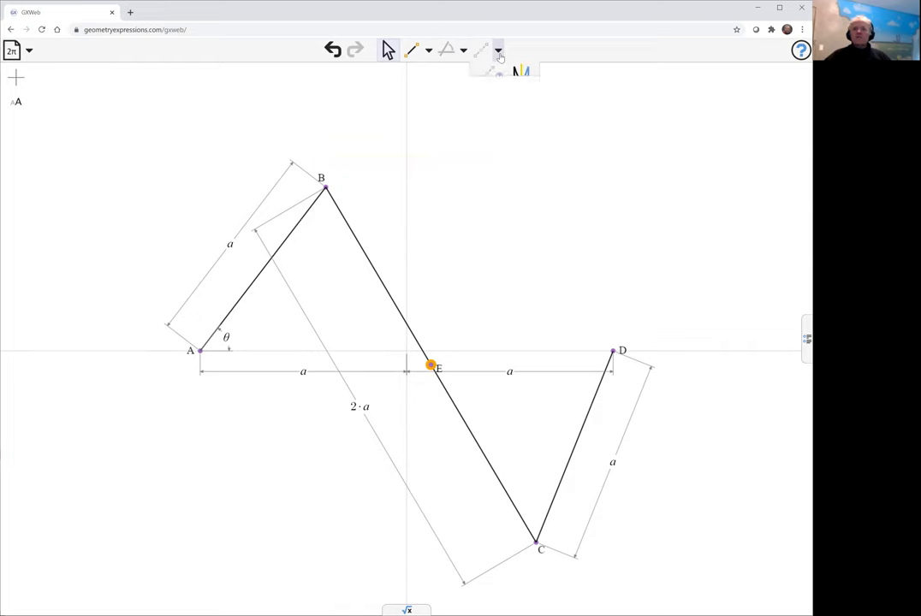
click(500, 50)
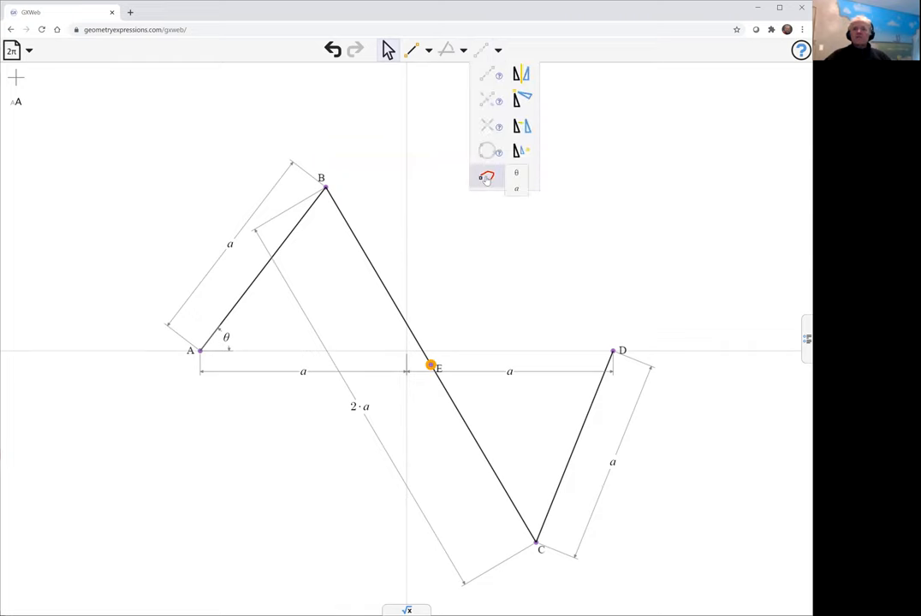
click(486, 176)
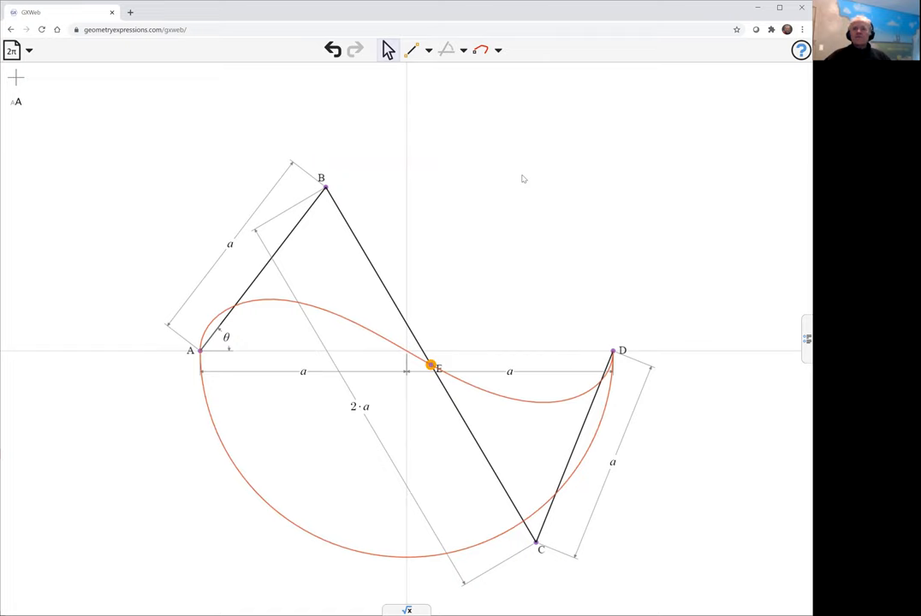
mouse_move(552, 198)
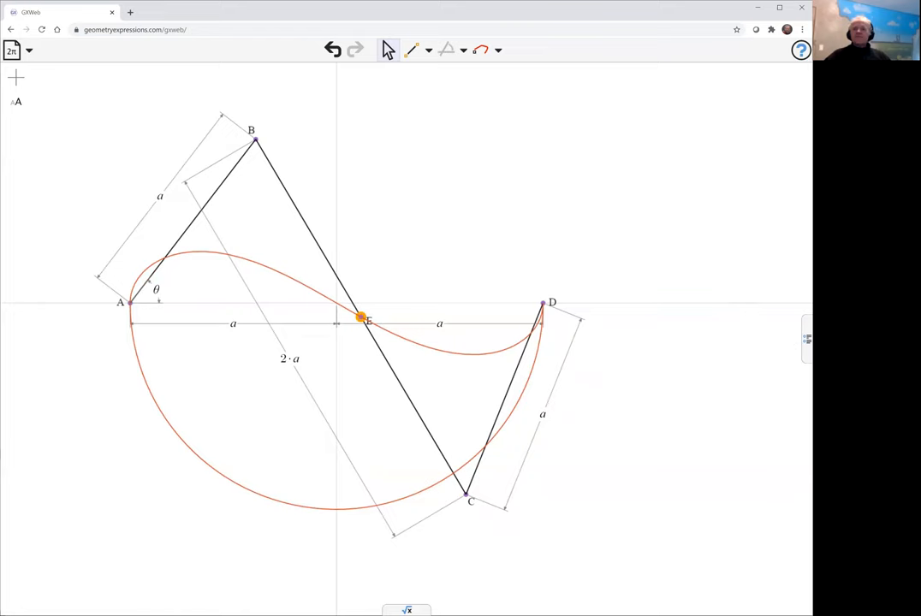
- Show variables a and θ, add a θ slider and sweep it so E travels its locus
click(805, 335)
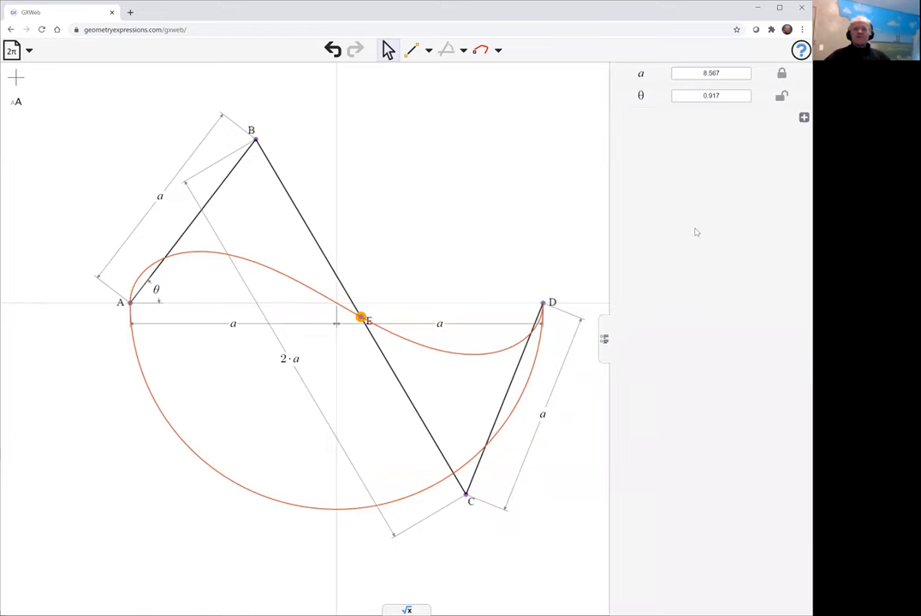
click(711, 96)
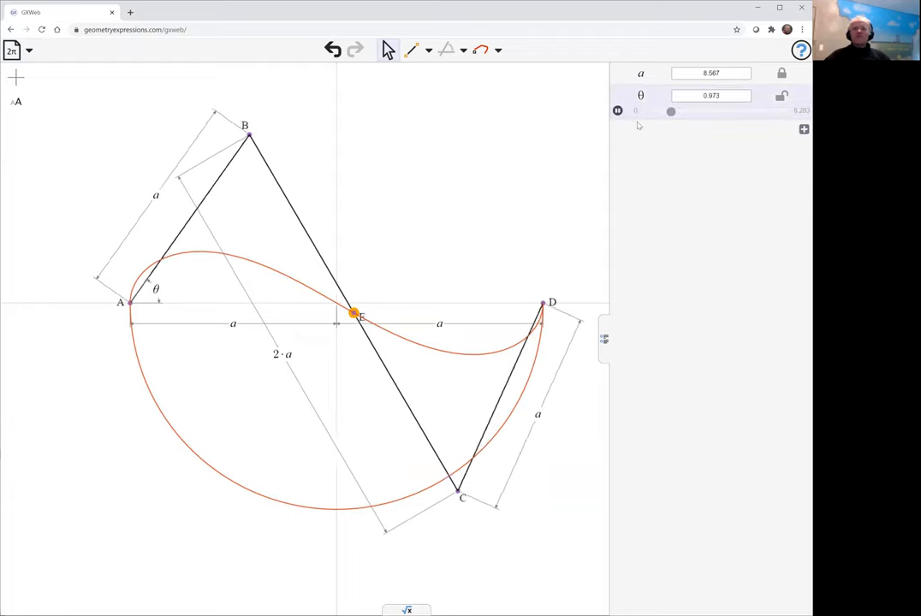
drag(671, 113, 733, 113)
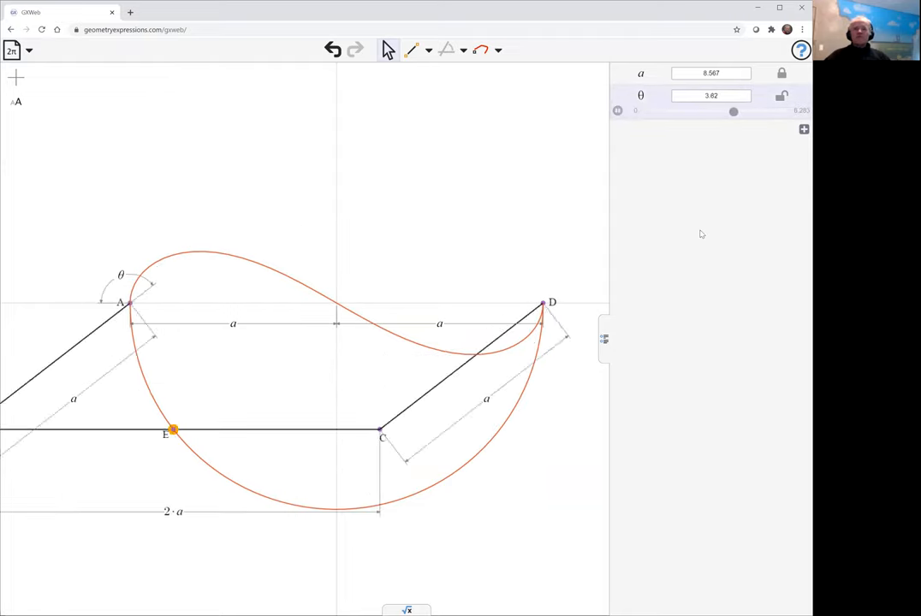
drag(733, 111, 649, 111)
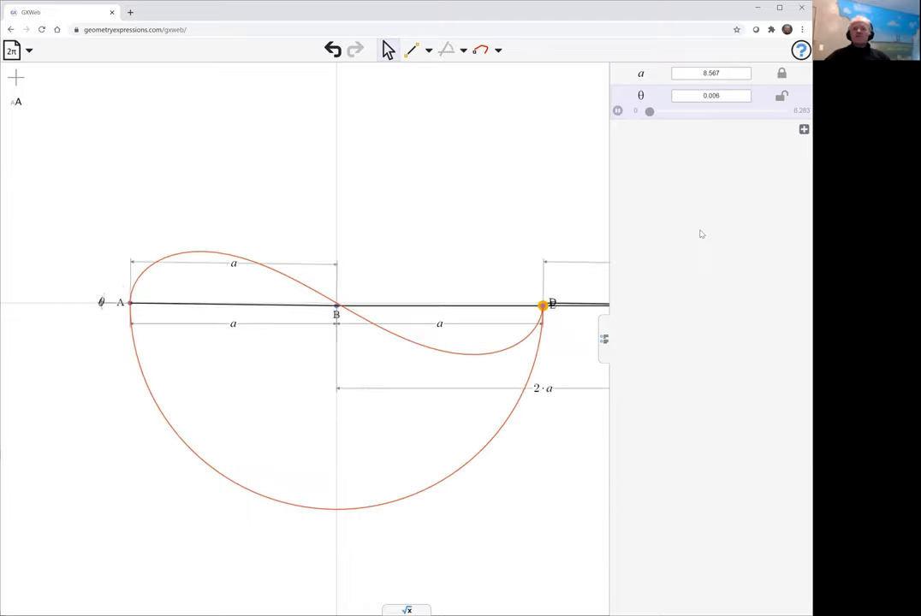
drag(649, 111, 705, 111)
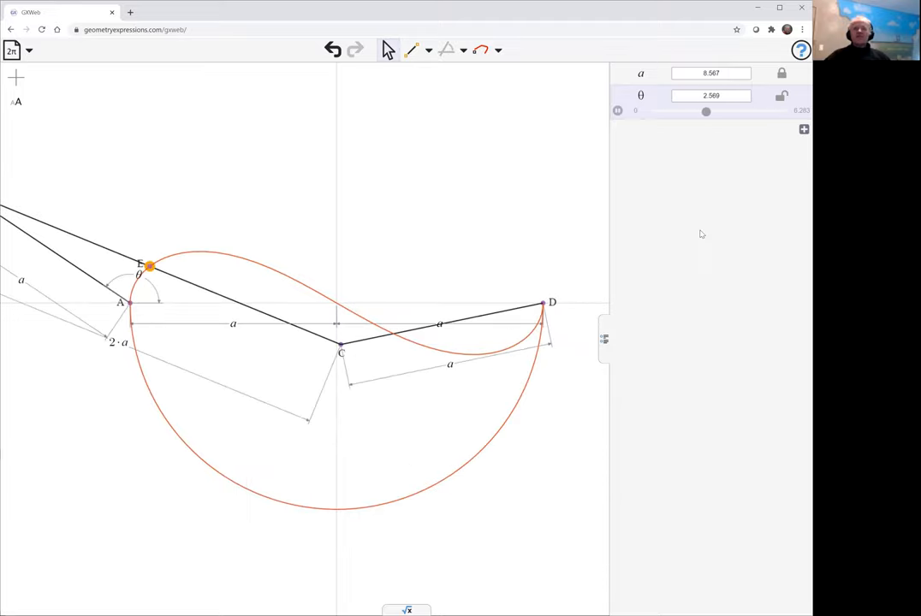
drag(706, 112, 763, 111)
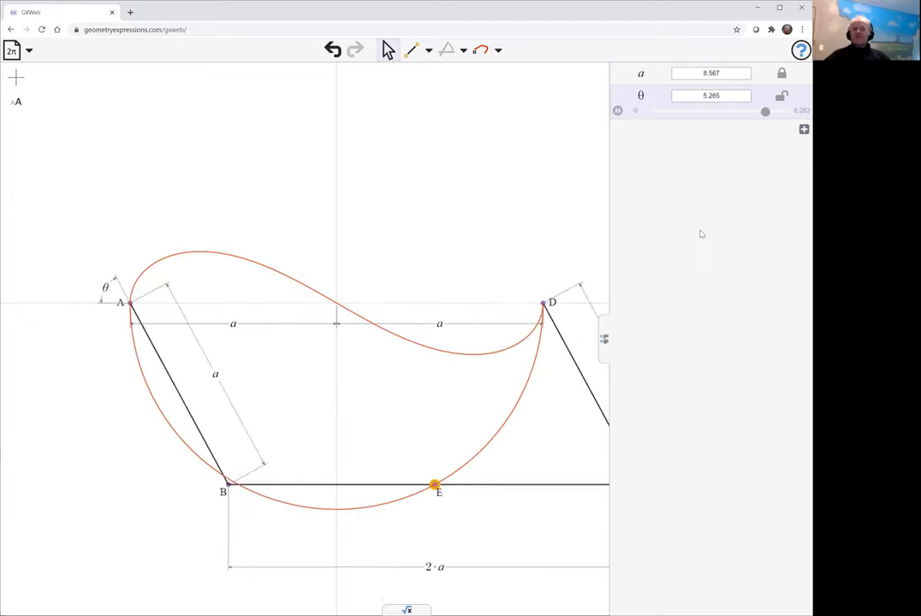
drag(764, 111, 682, 111)
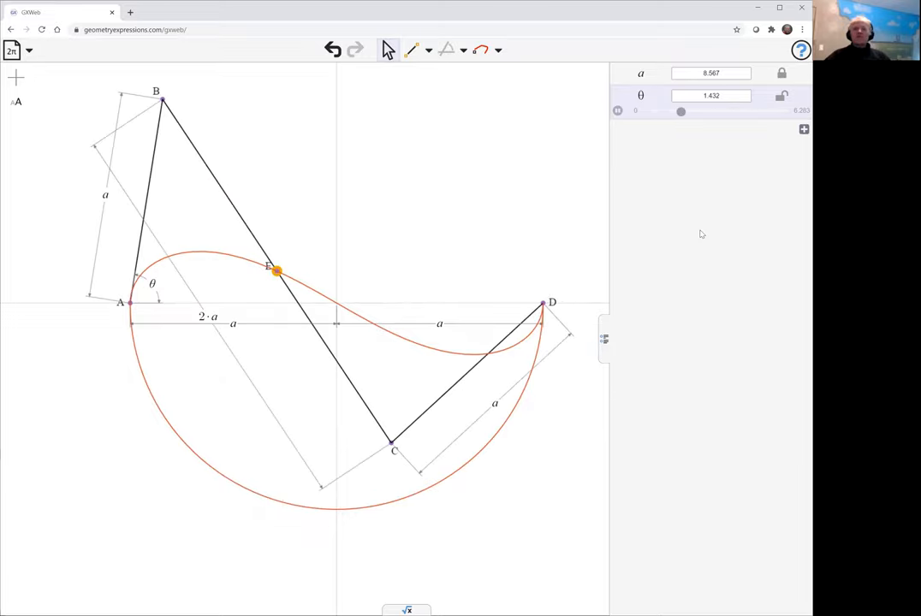
drag(681, 111, 740, 111)
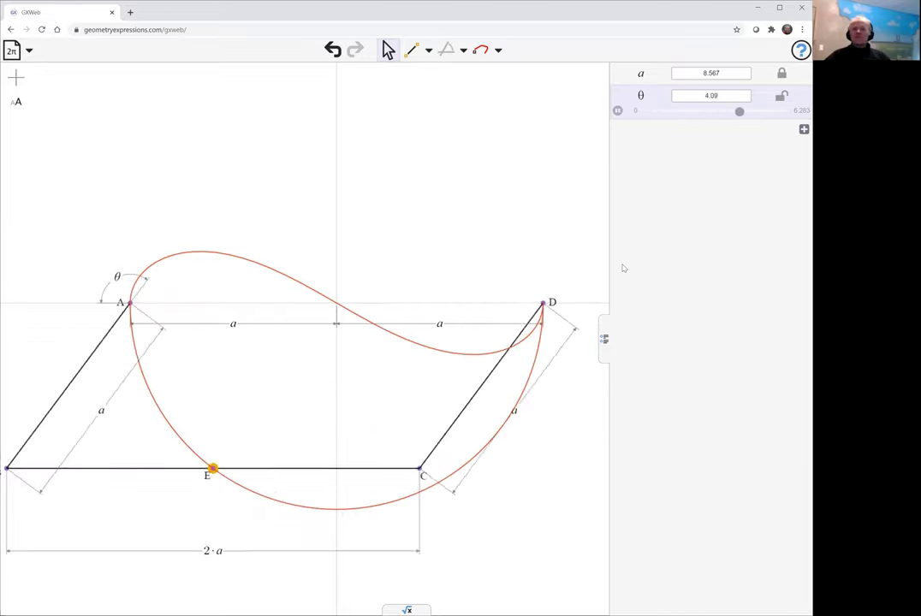
drag(739, 112, 650, 111)
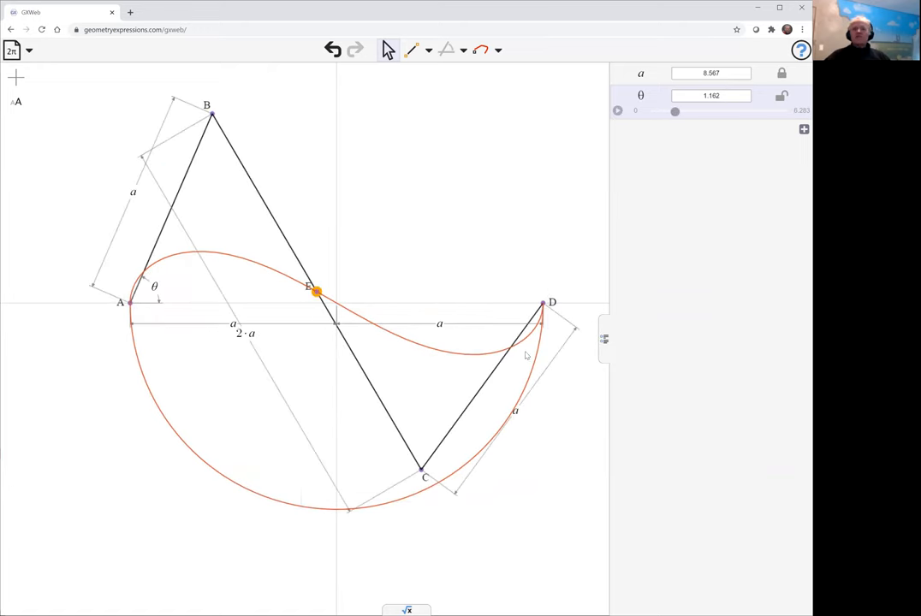
mouse_move(606, 345)
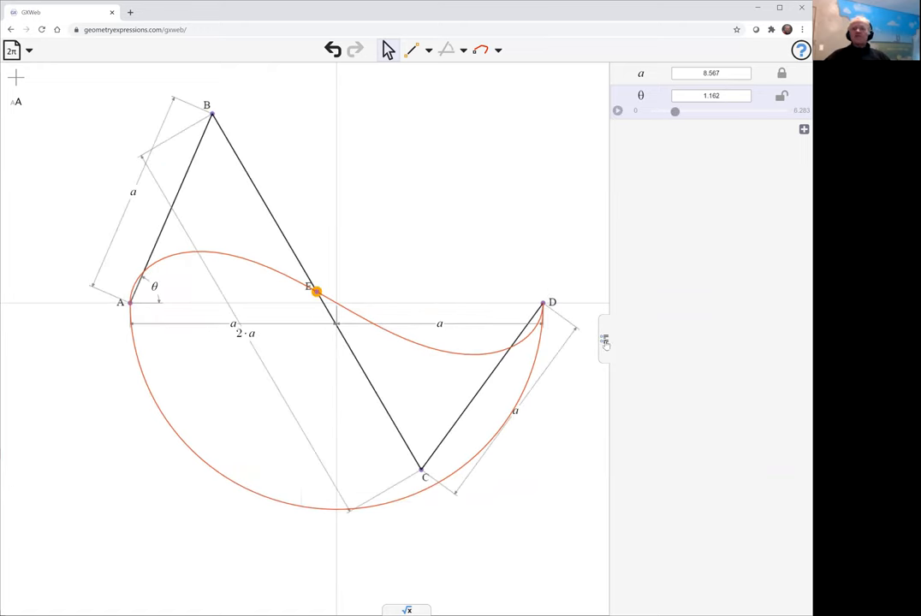
- Start a new segment from point B for the second linkage
click(604, 339)
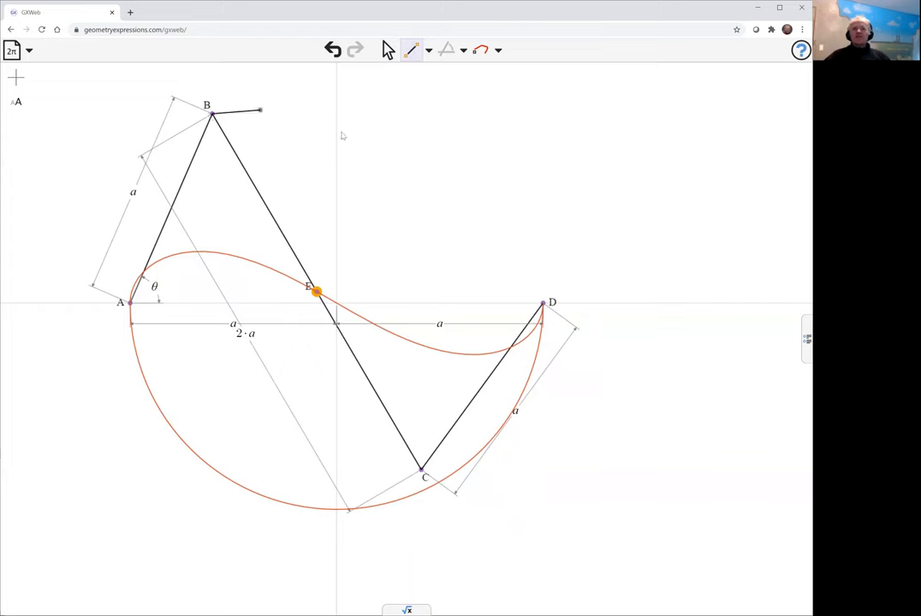
- Draw linkage B–F–D and constrain FD to length a and BF to 2·a
drag(208, 113, 455, 176)
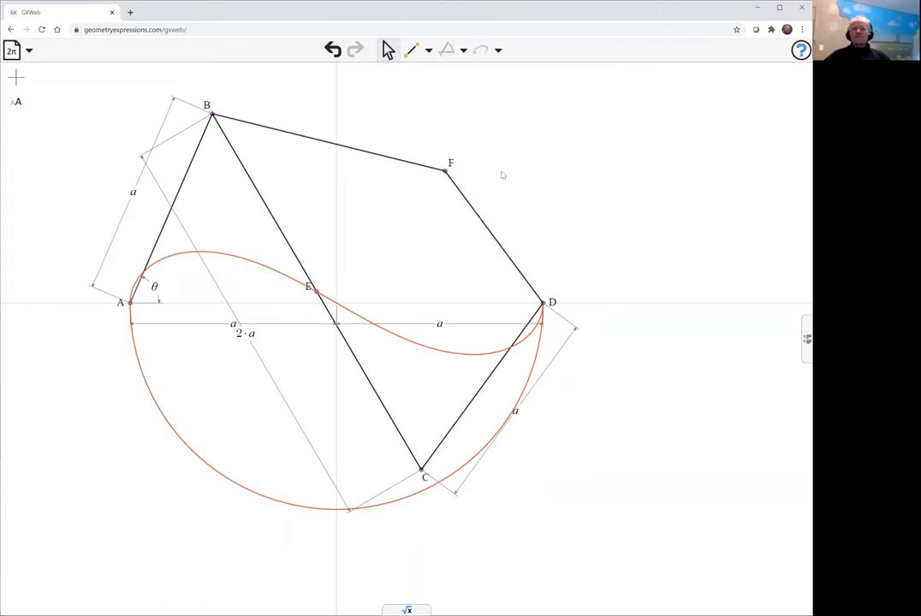
click(493, 231)
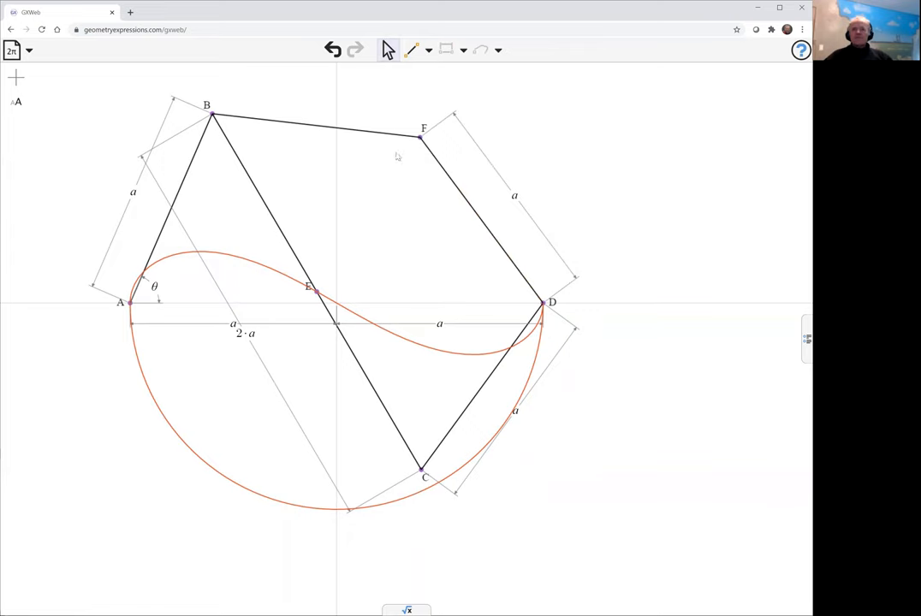
mouse_move(356, 133)
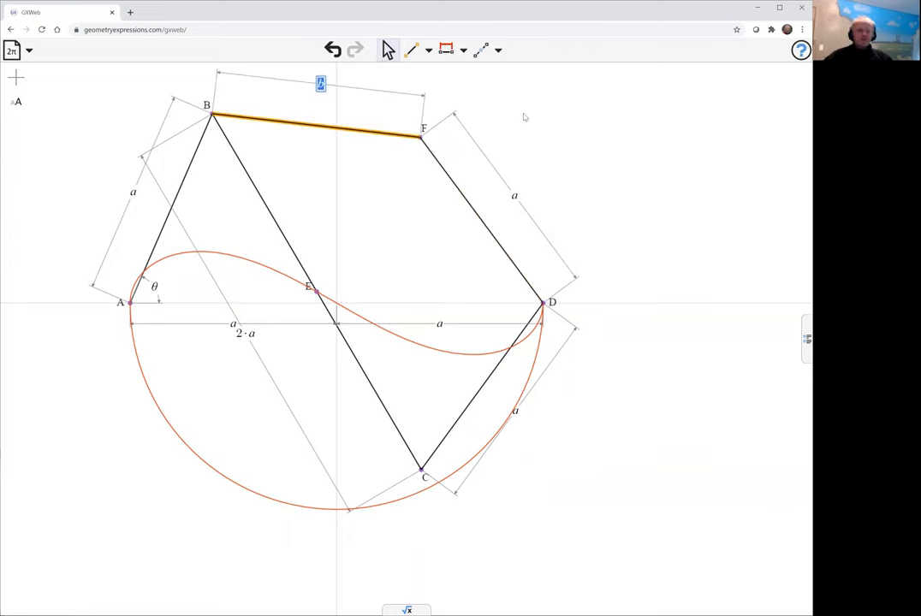
text(2·)
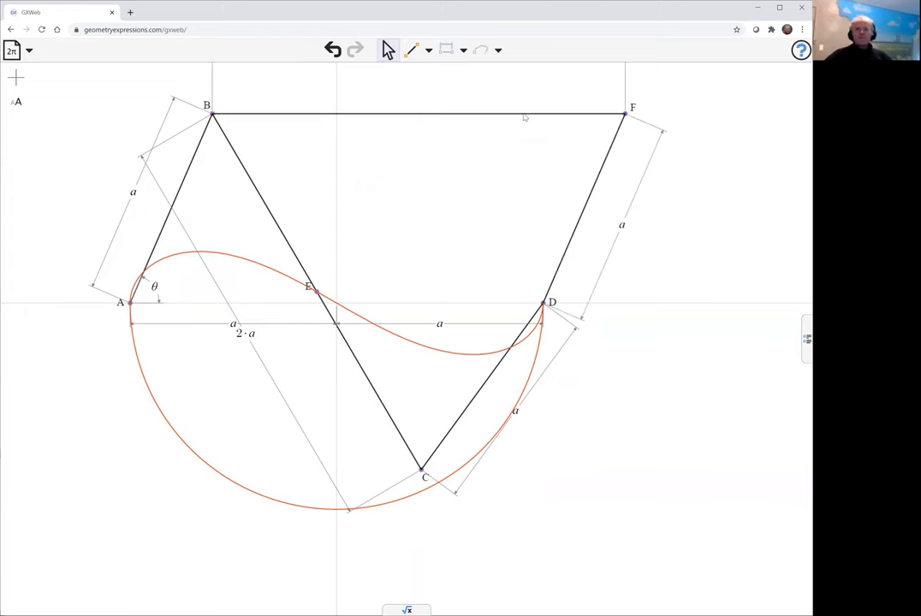
- Construct midpoint G of BF and trace its locus, a circle
click(419, 113)
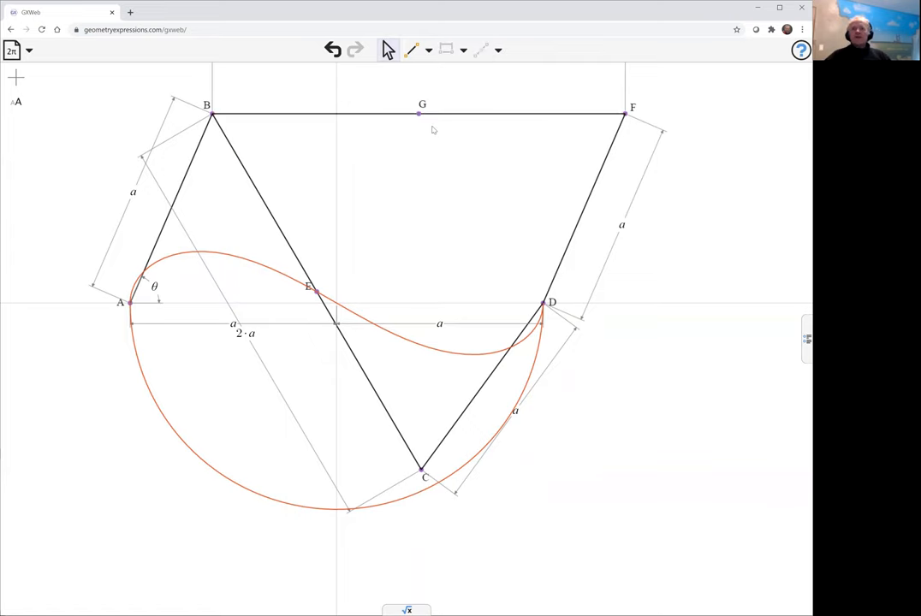
click(417, 113)
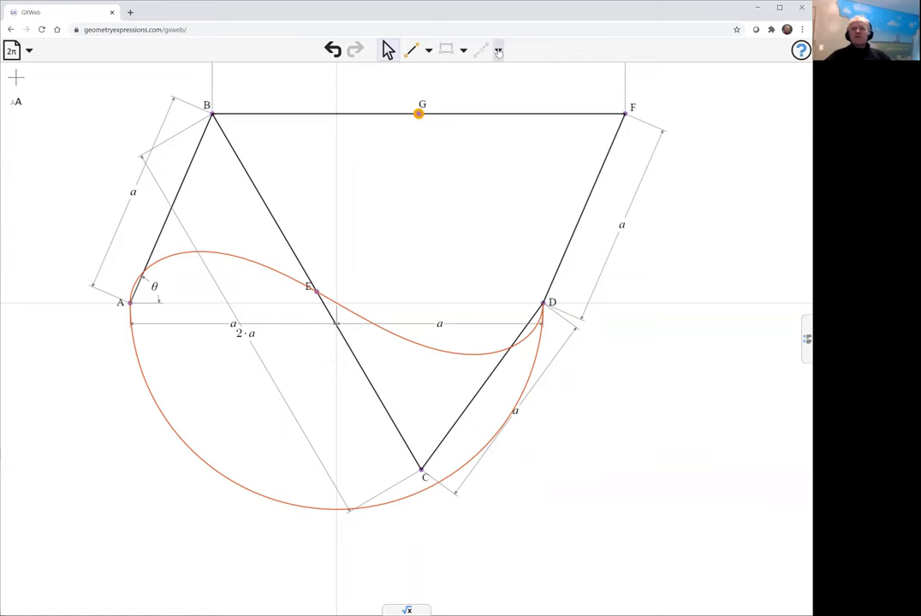
click(498, 50)
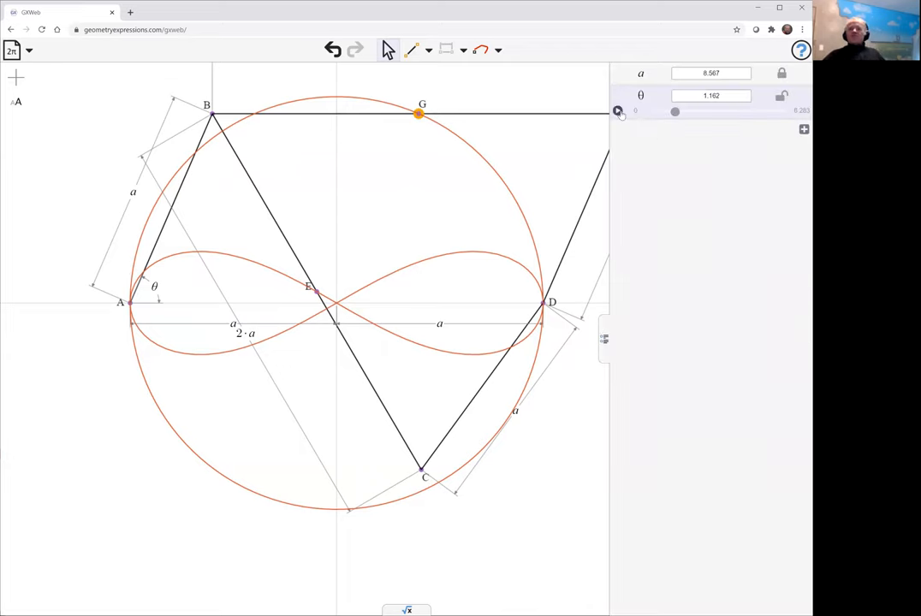
drag(674, 113, 710, 113)
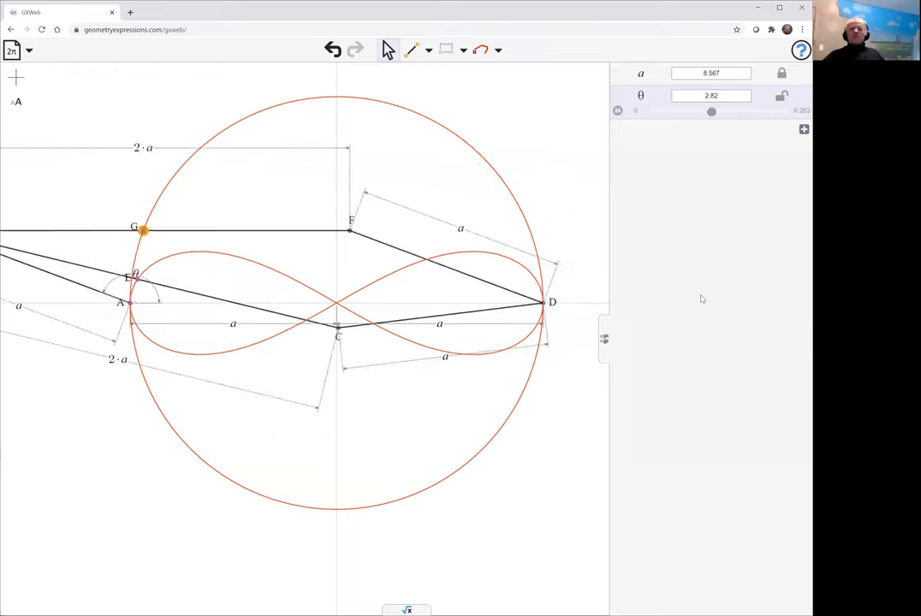
drag(712, 113, 743, 113)
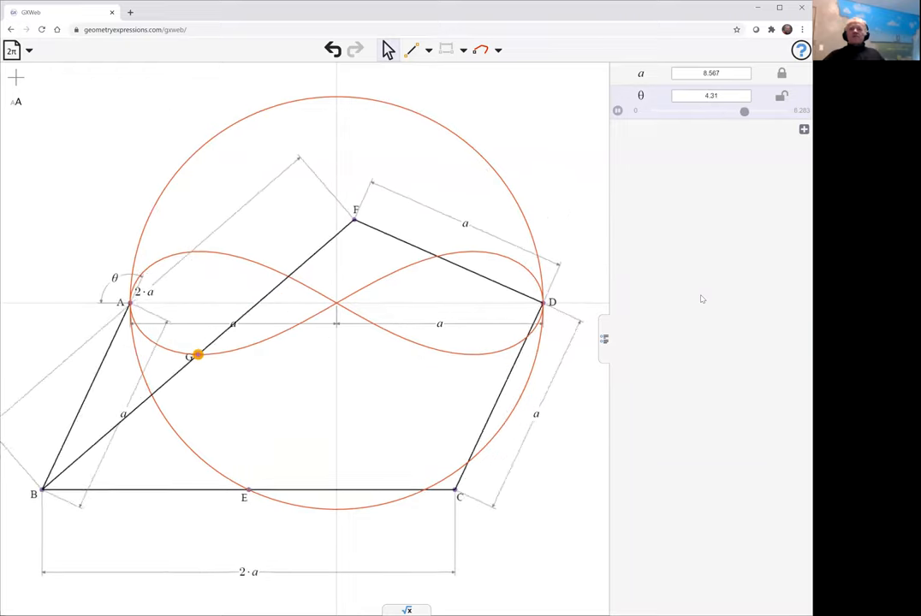
drag(743, 111, 777, 111)
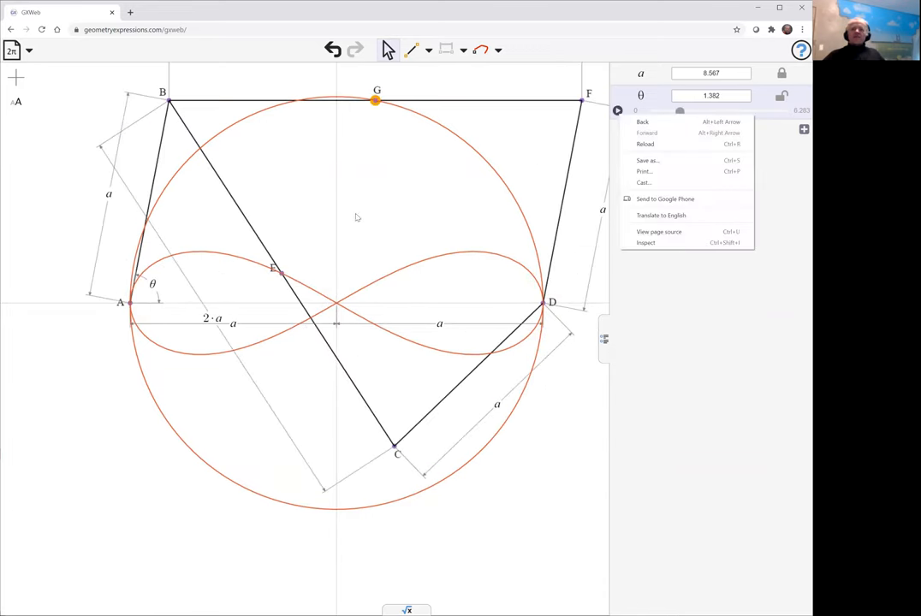
click(443, 223)
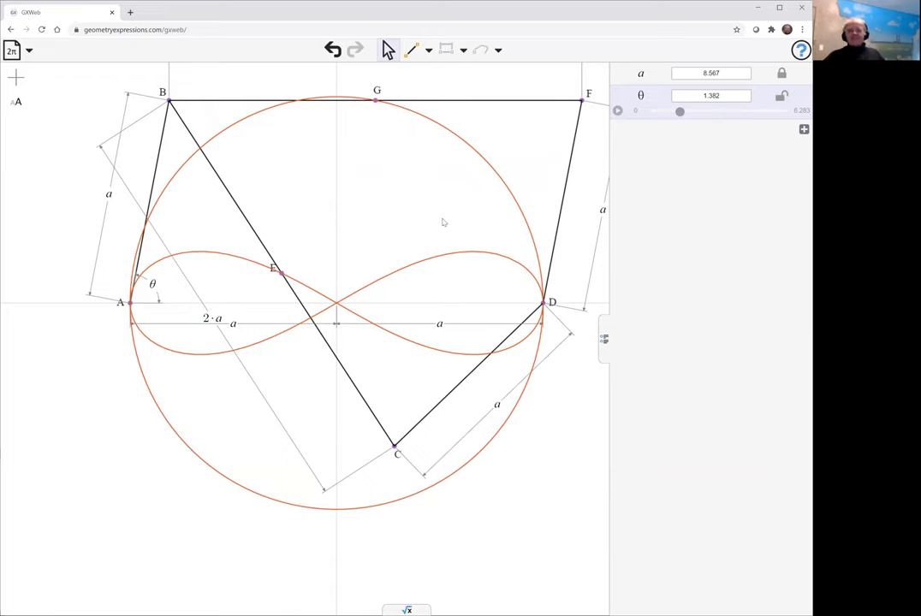
mouse_move(384, 323)
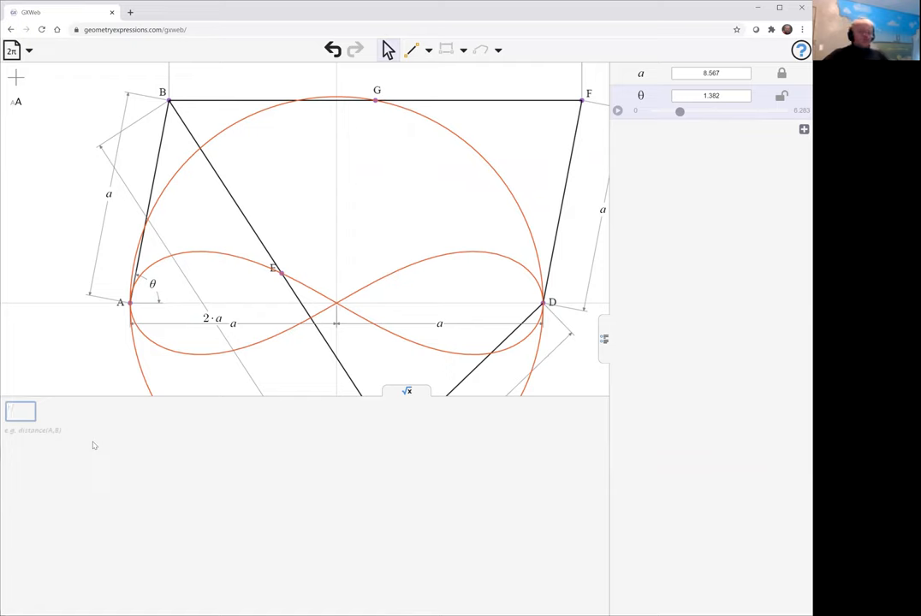
- Compute equation( ) of the figure-eight locus: X⁴+2·X²·Y²+Y⁴−X²·a²+3·Y²·a²
text(equ)
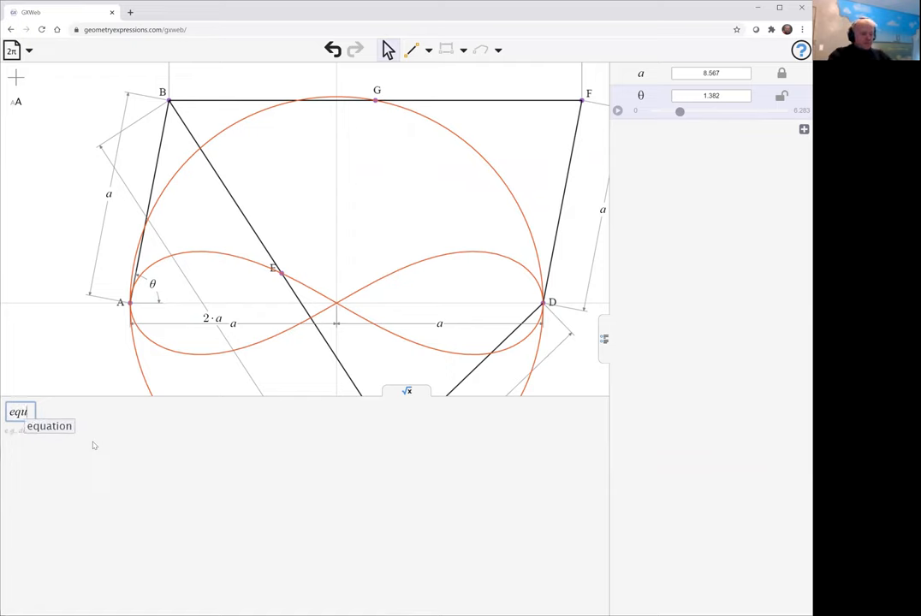
click(48, 424)
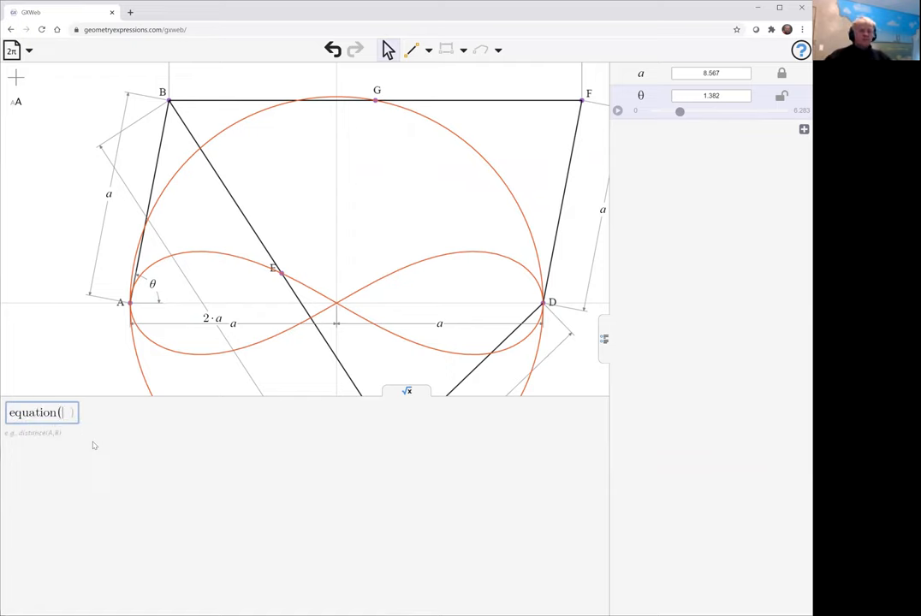
mouse_move(215, 259)
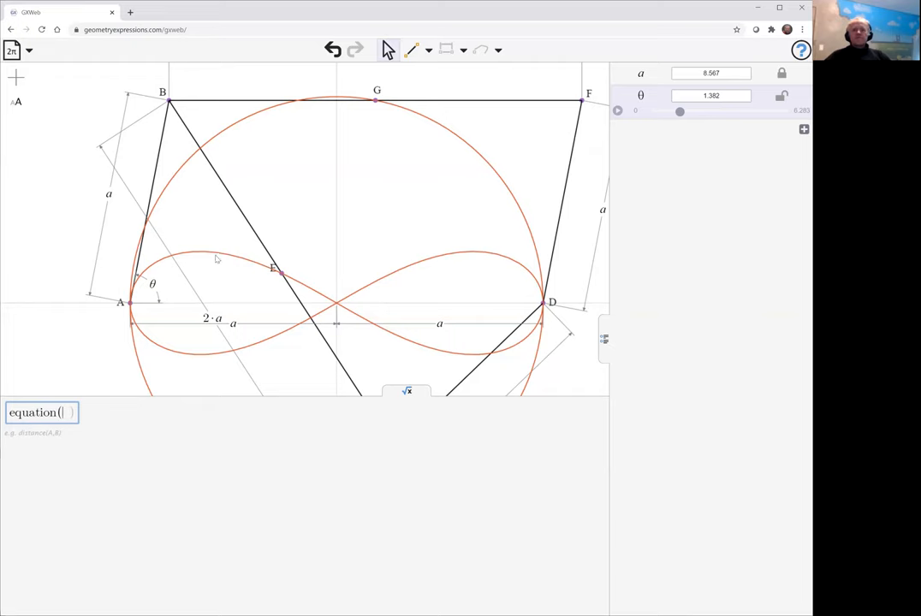
click(219, 258)
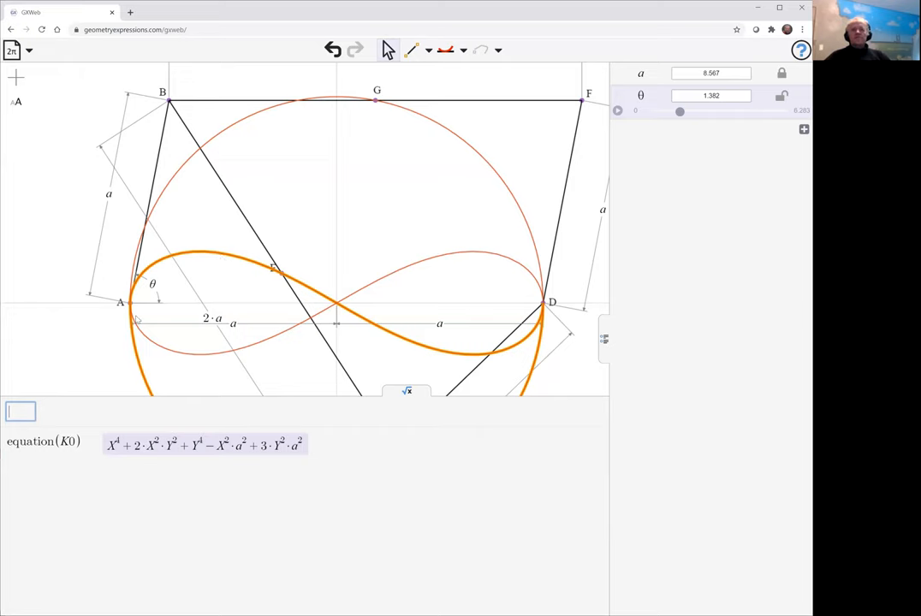
mouse_move(356, 323)
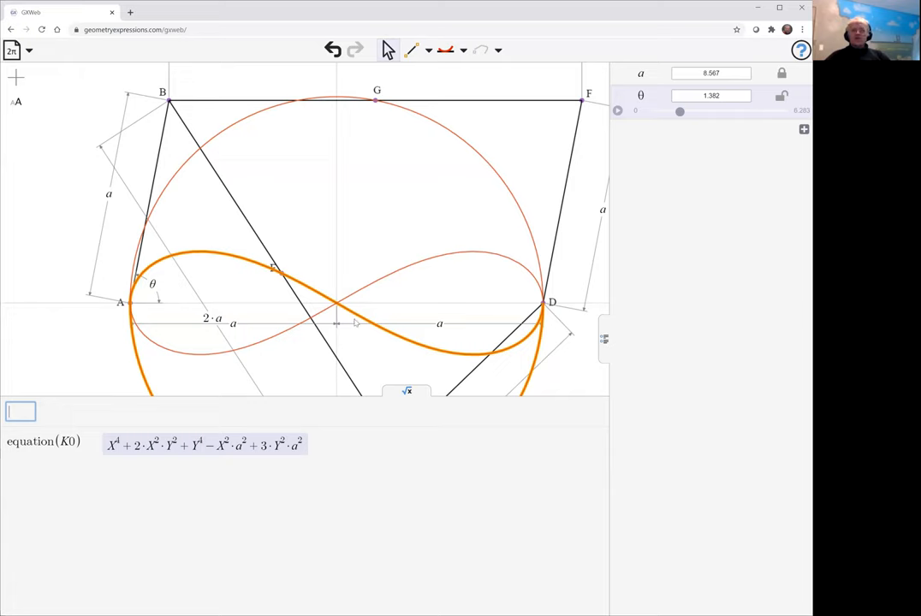
mouse_move(59, 397)
text(equation()
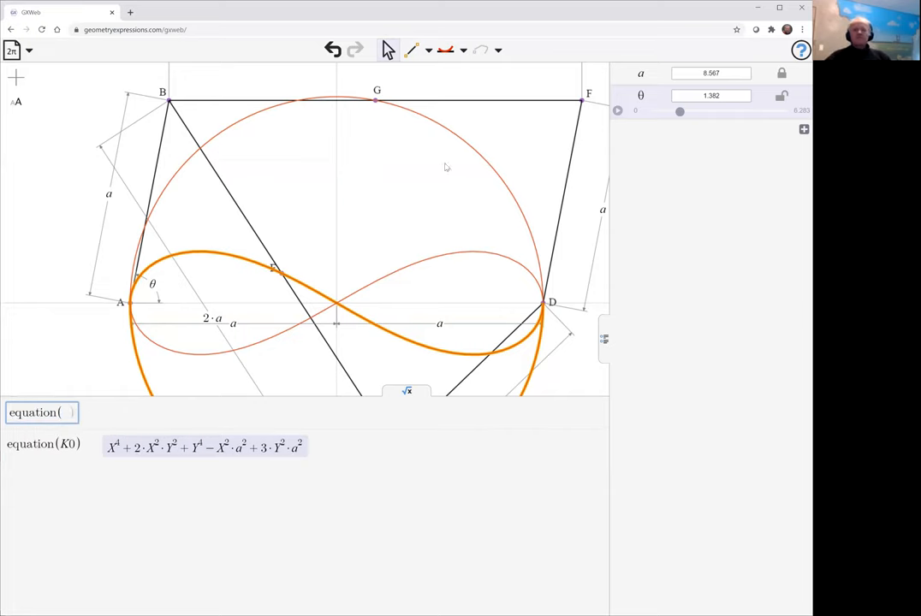
mouse_move(480, 158)
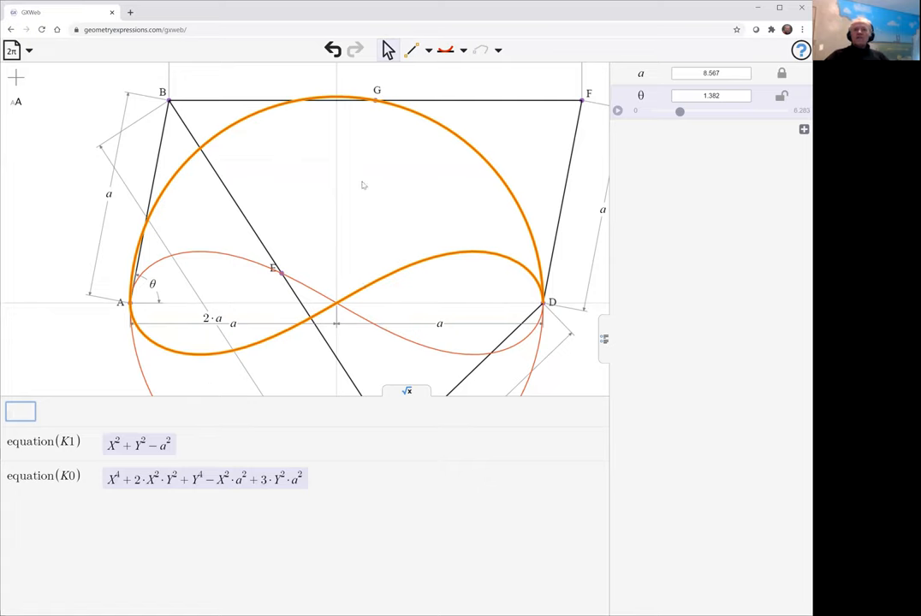
- Finish adding equation(K1) so G's circle locus shows X²+Y²−a² above the quartic
click(445, 50)
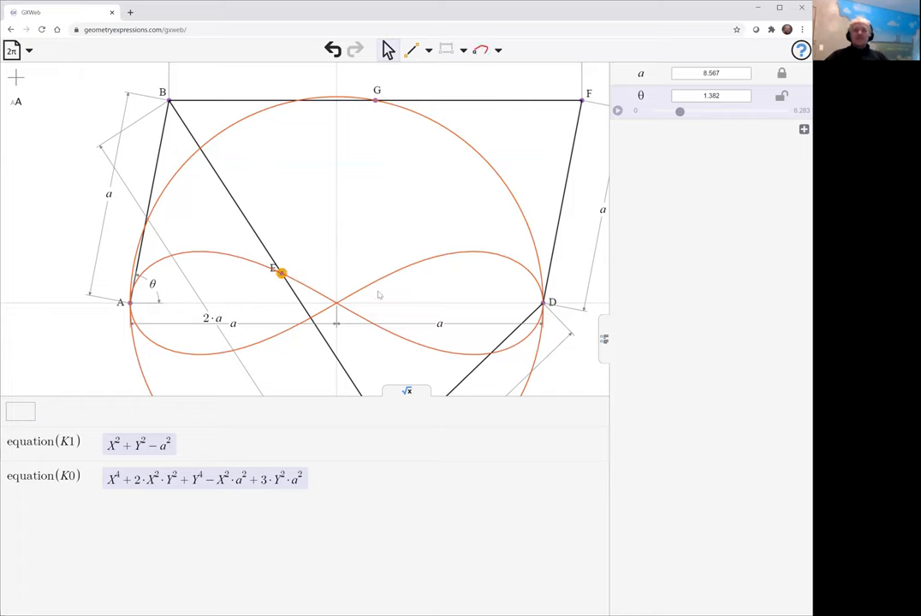
mouse_move(364, 170)
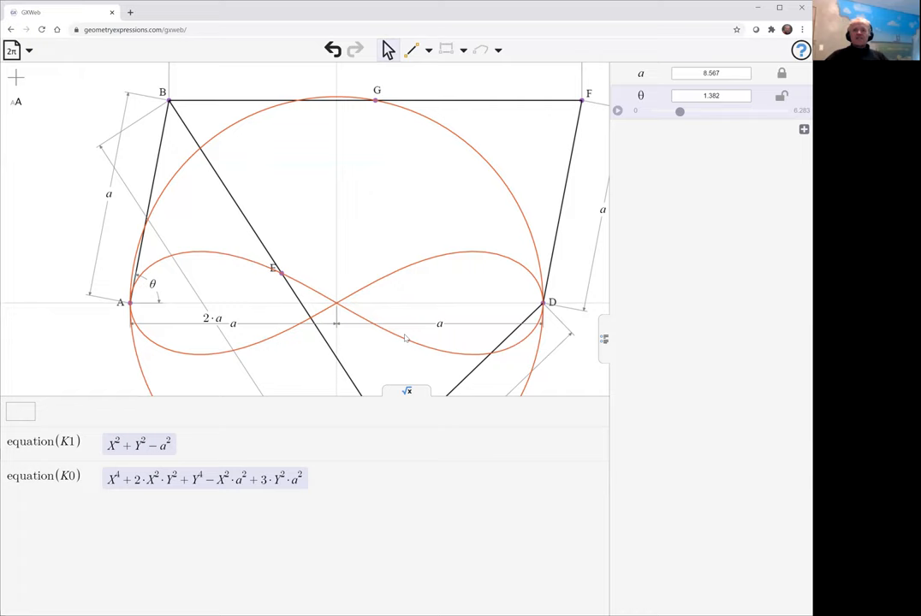
mouse_move(394, 342)
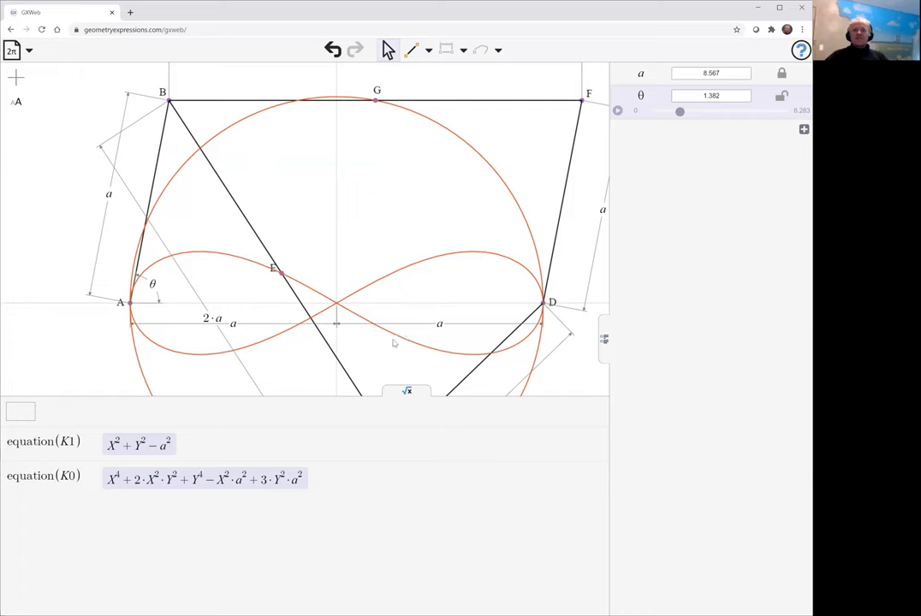